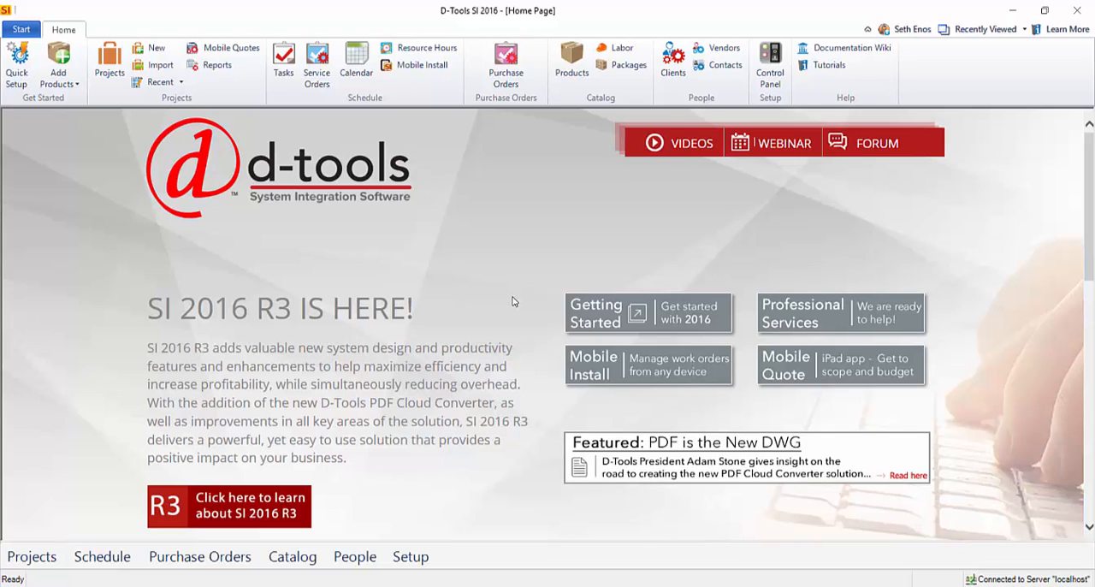
mouse_move(511, 288)
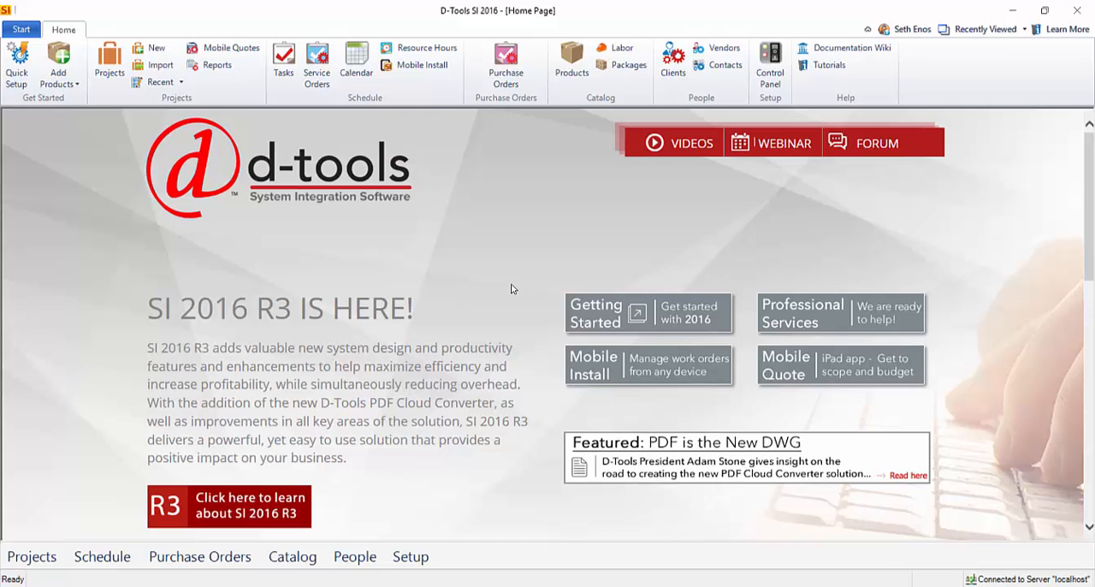
Bring up the D-Tools Control Panel listing application, user, catalog and project settings.
left_click(21, 27)
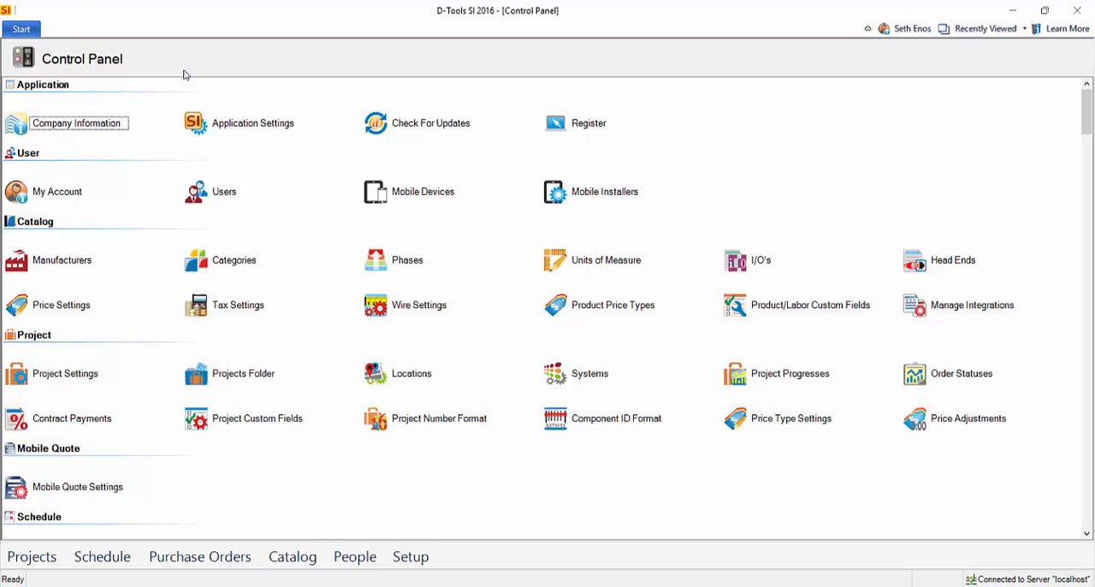
mouse_move(954, 315)
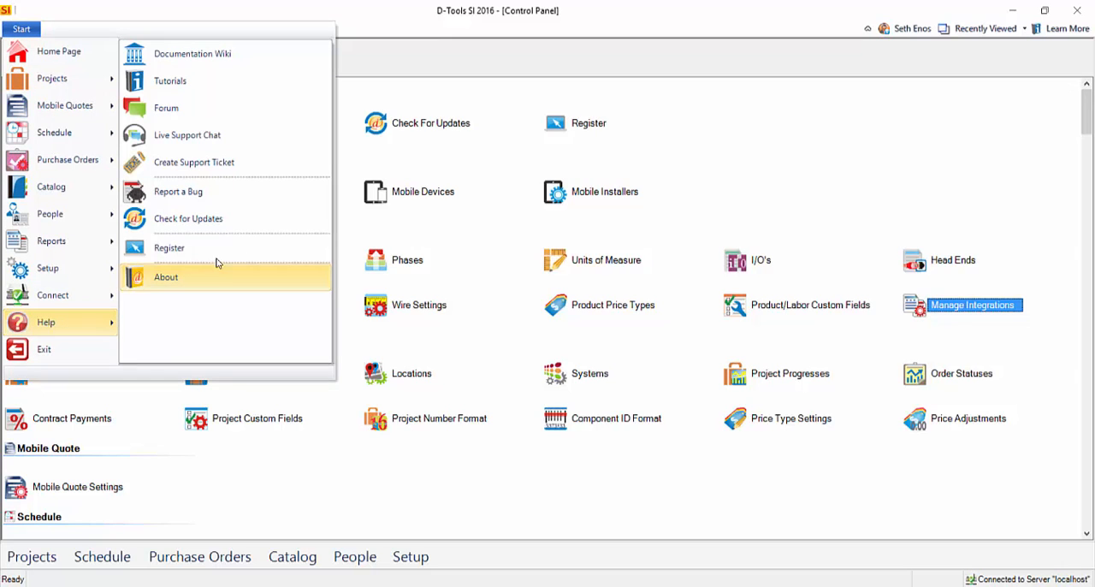
mouse_move(678, 185)
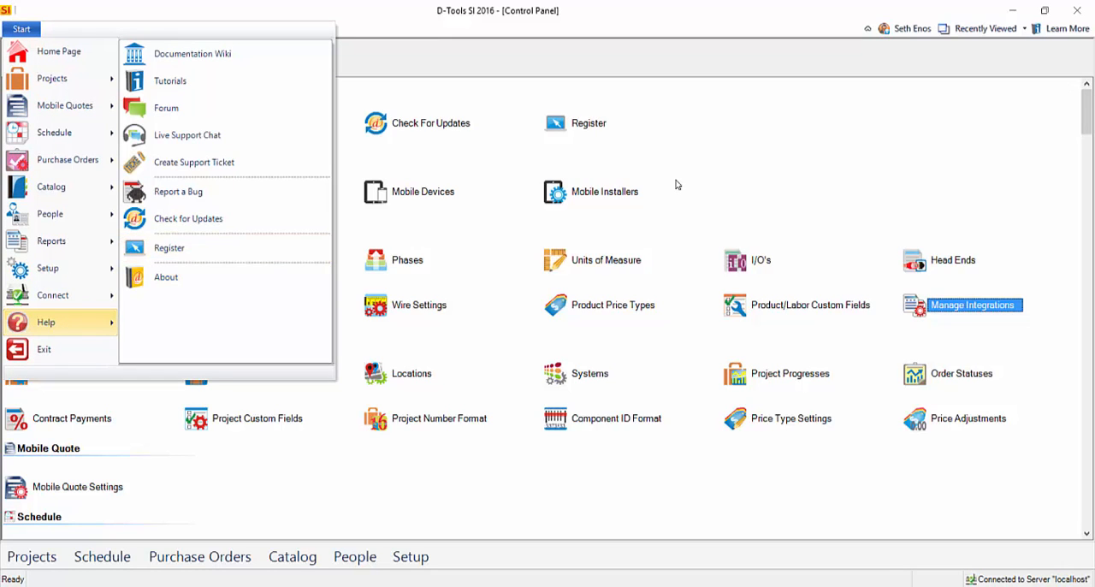
left_click(955, 315)
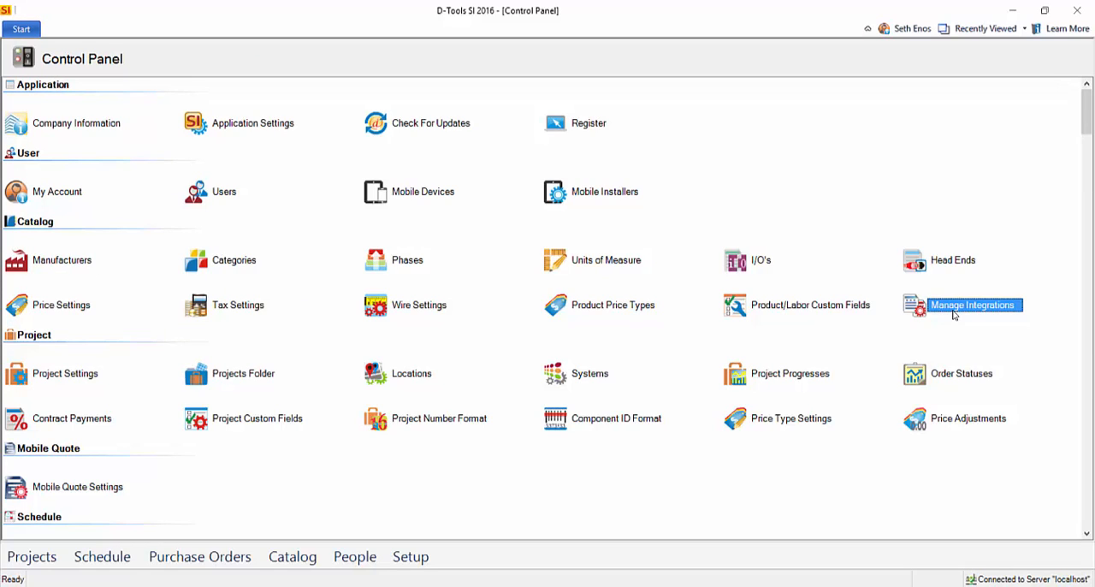
mouse_move(759, 249)
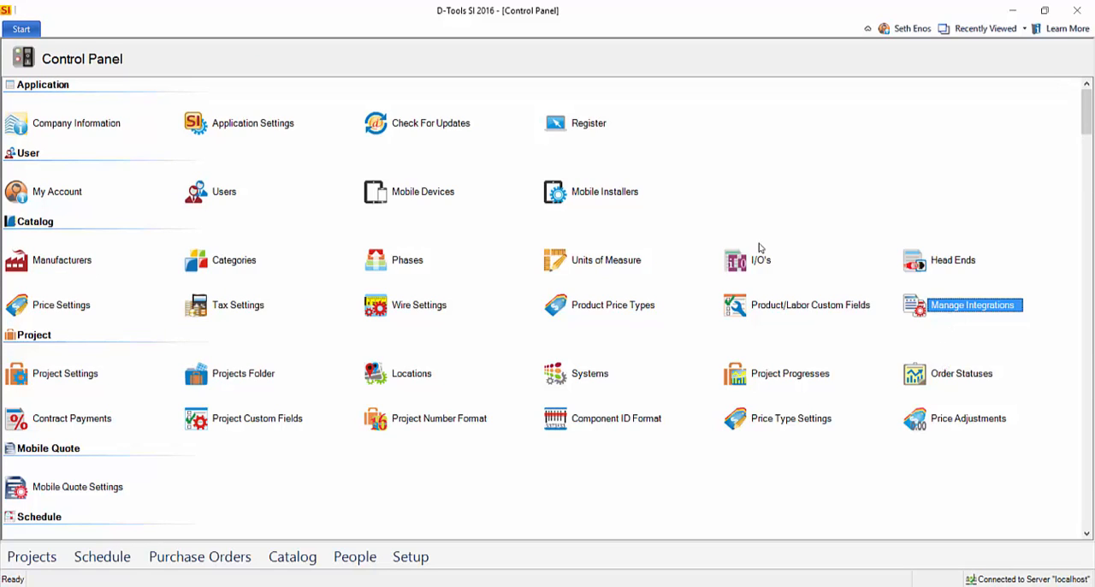
left_click(972, 305)
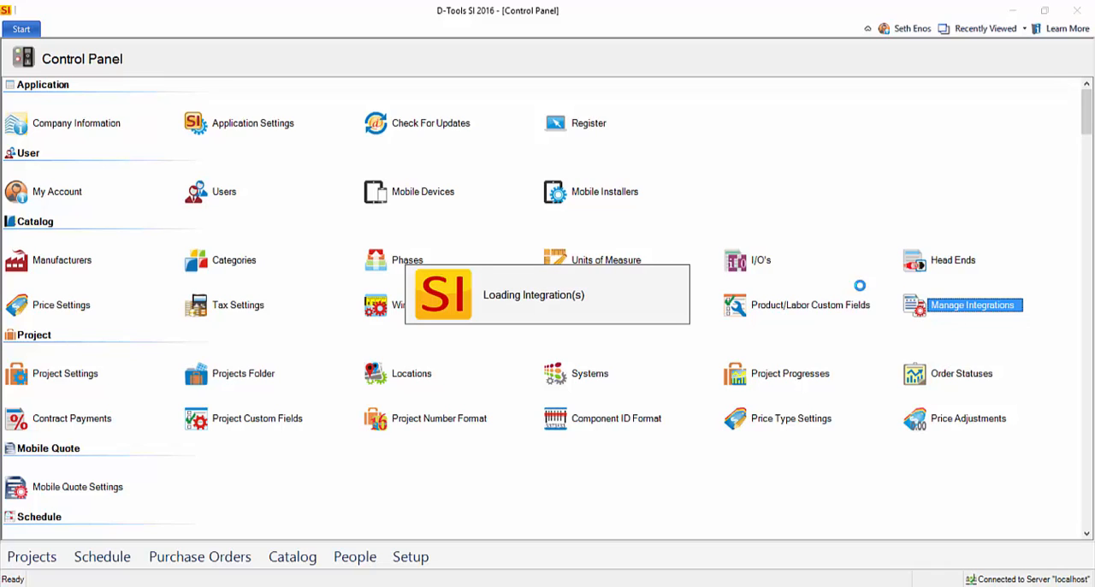
left_click(972, 304)
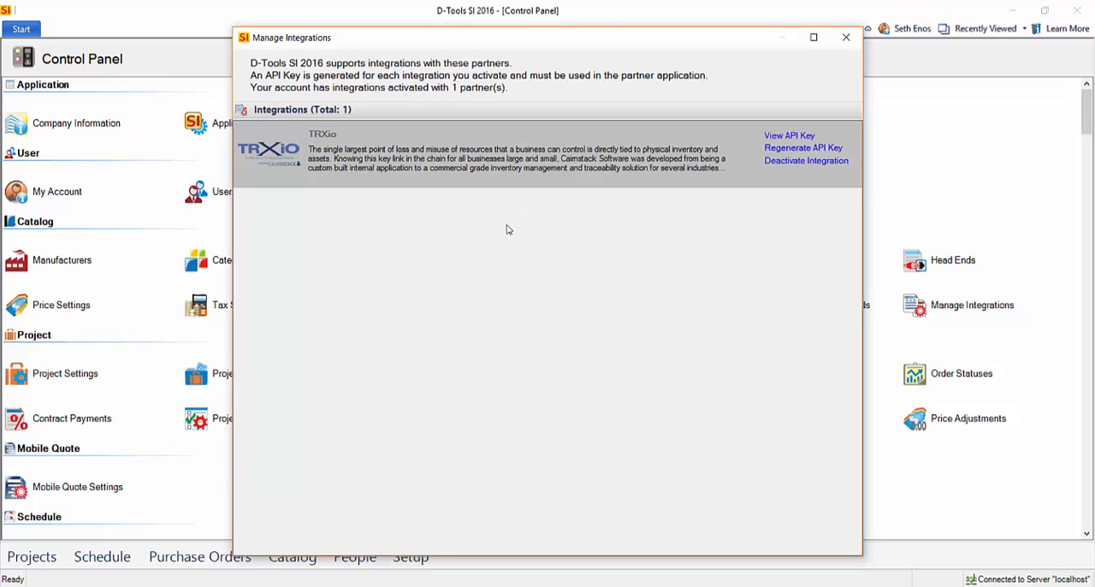
mouse_move(436, 232)
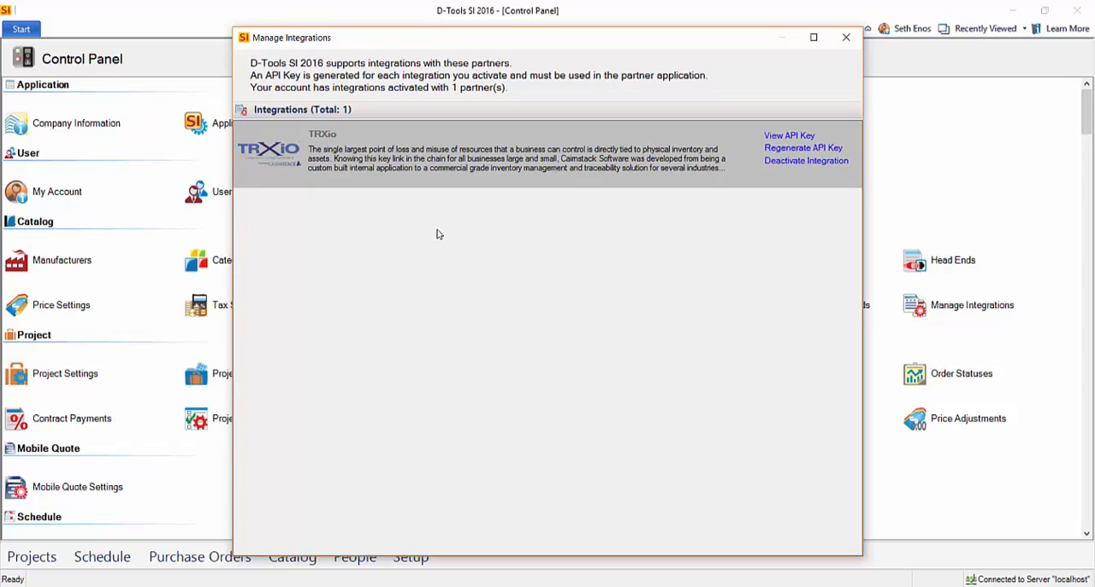
mouse_move(787, 137)
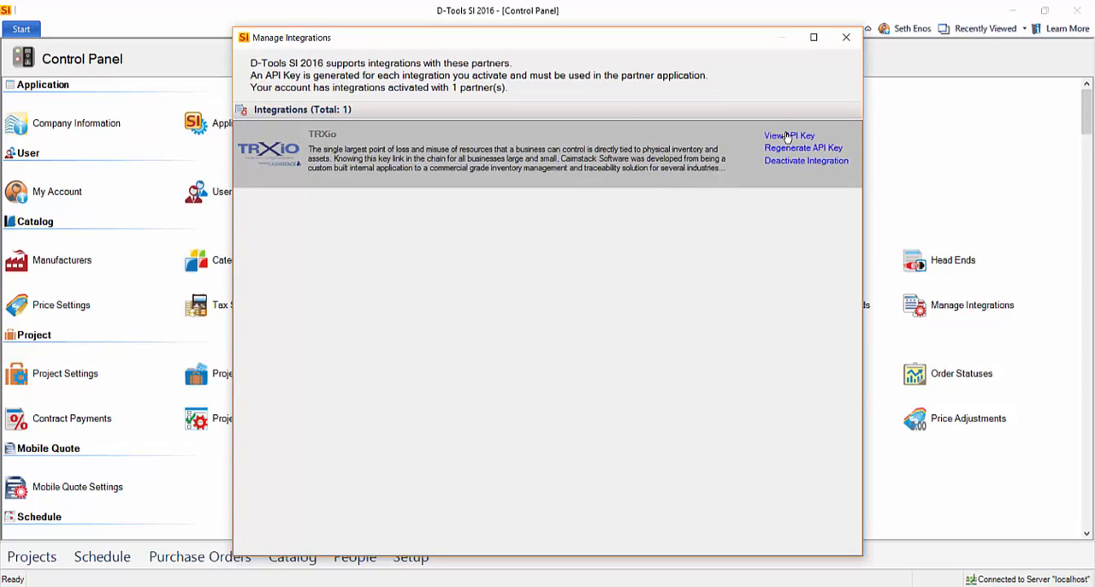
left_click(787, 135)
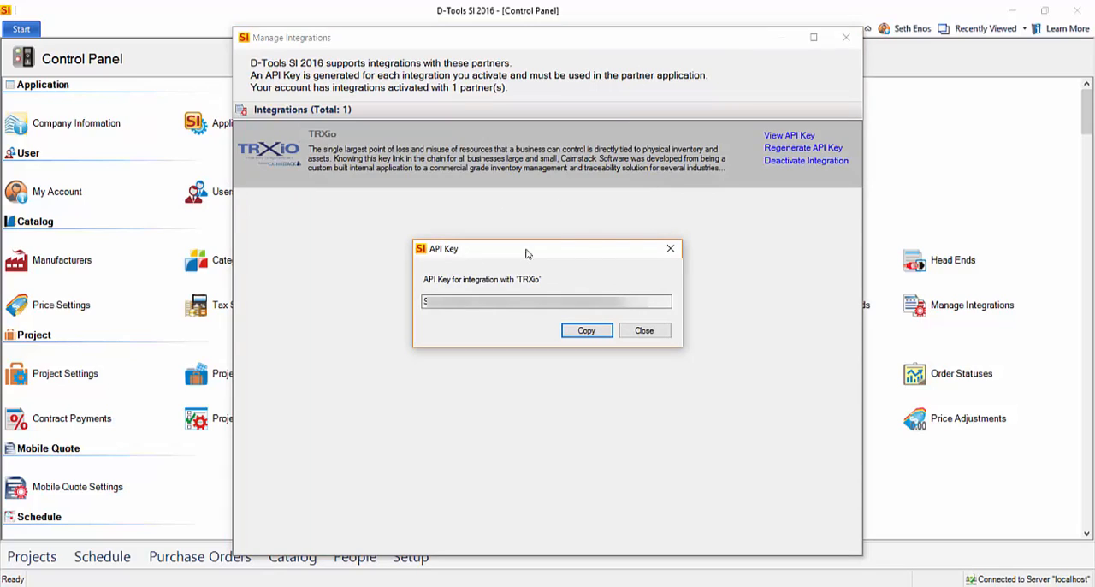
mouse_move(596, 282)
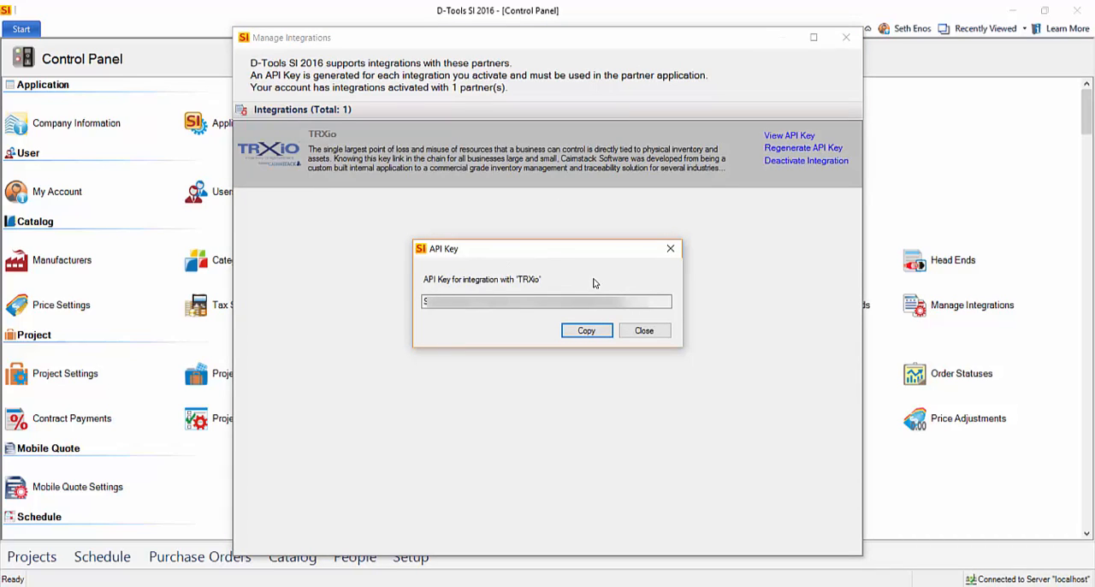
mouse_move(587, 332)
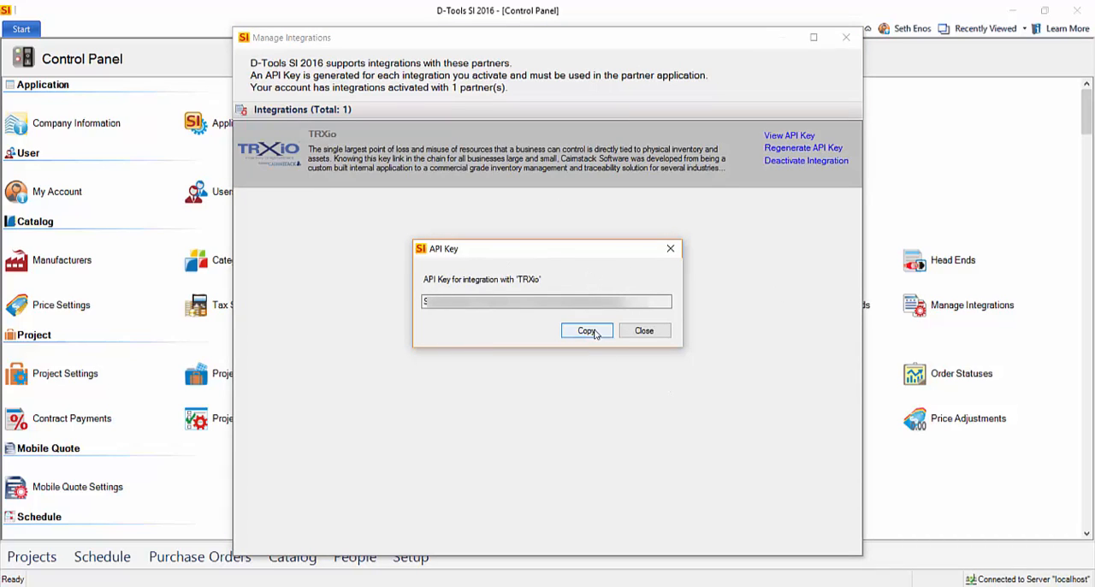
left_click(644, 332)
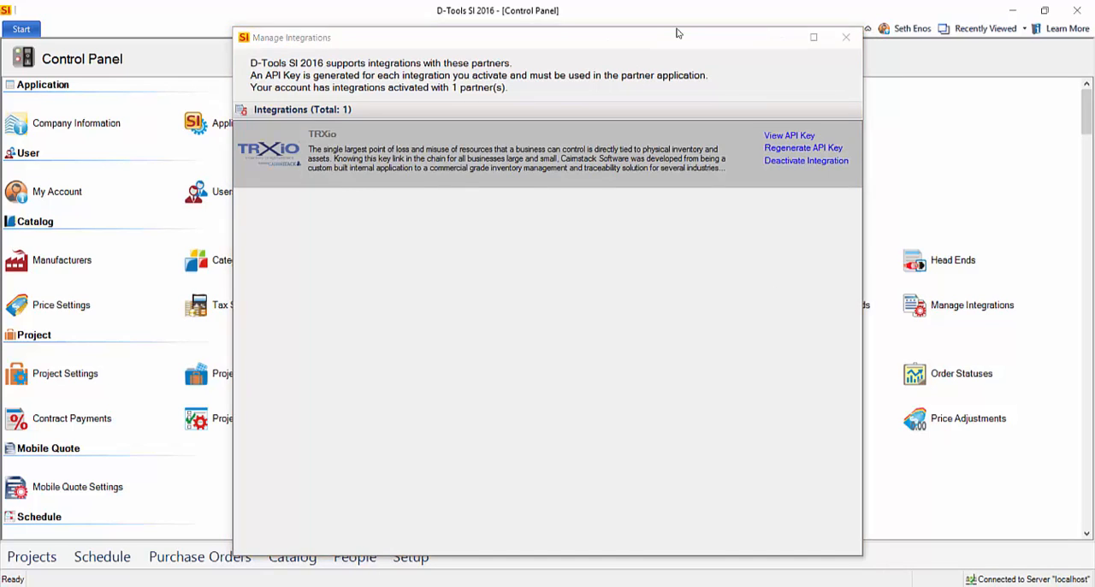
left_click(845, 37)
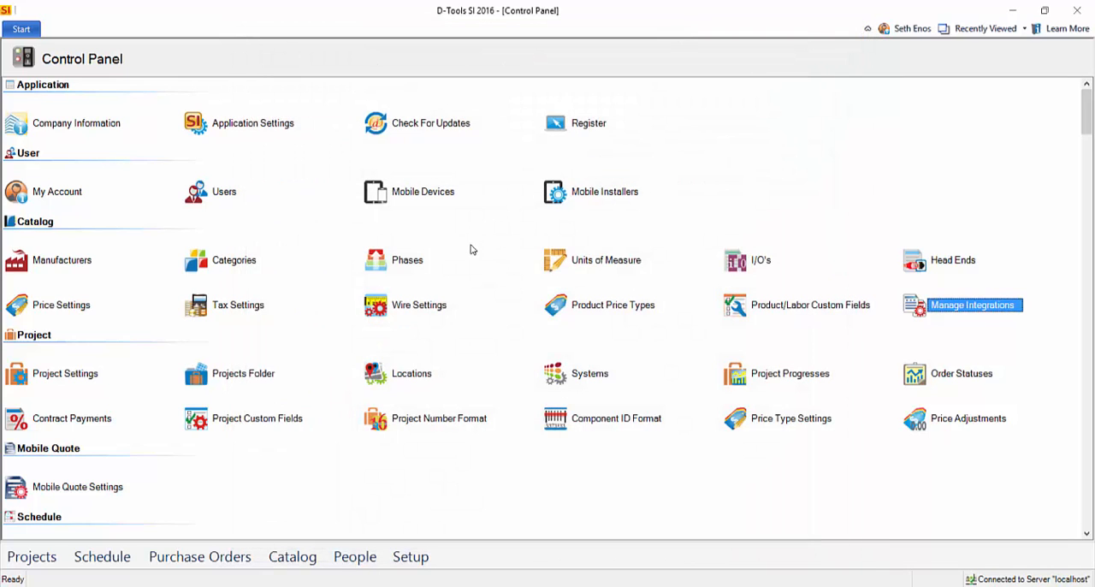
mouse_move(407, 322)
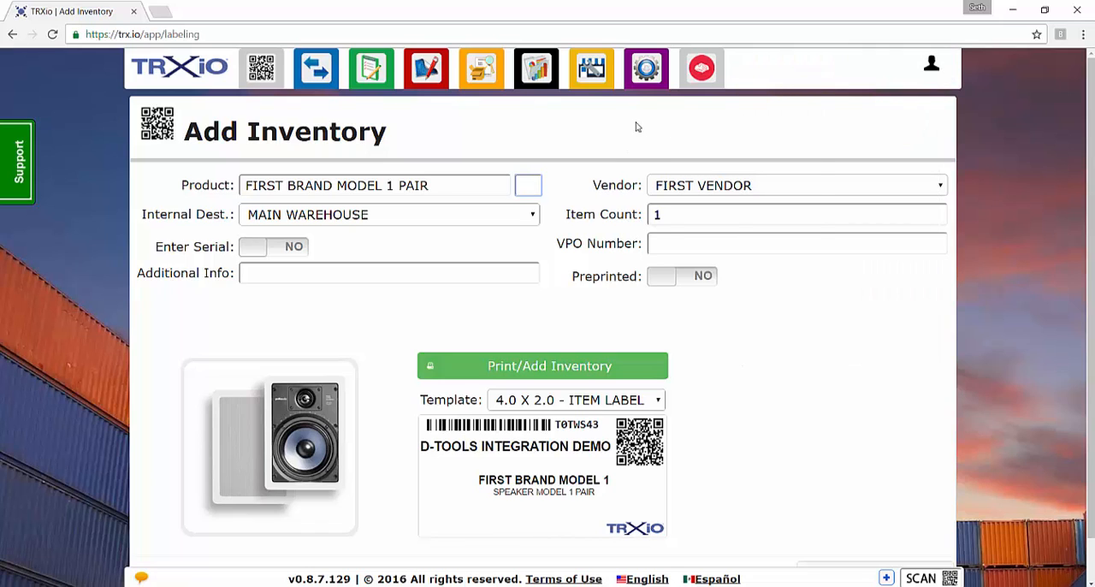
Show the D-Tools SI integration details in TRAXio Configuration and select its API key.
left_click(645, 68)
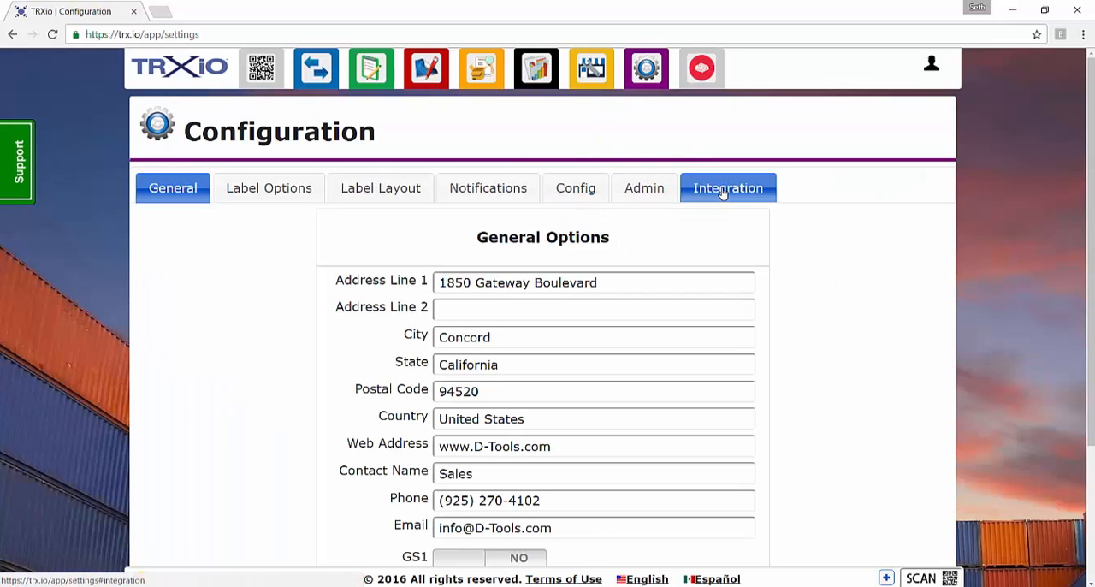
left_click(727, 189)
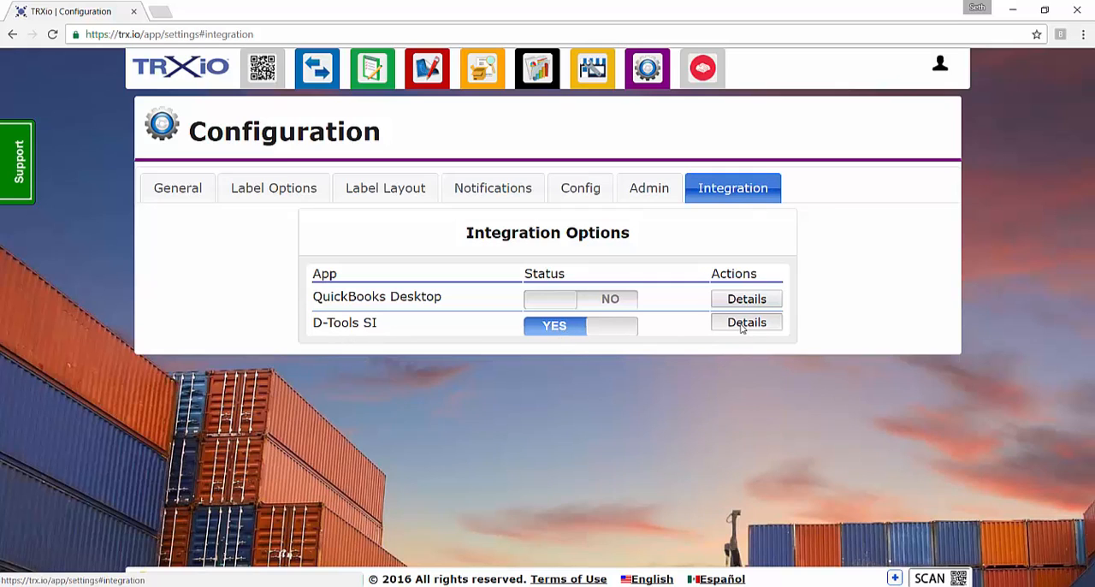
left_click(746, 322)
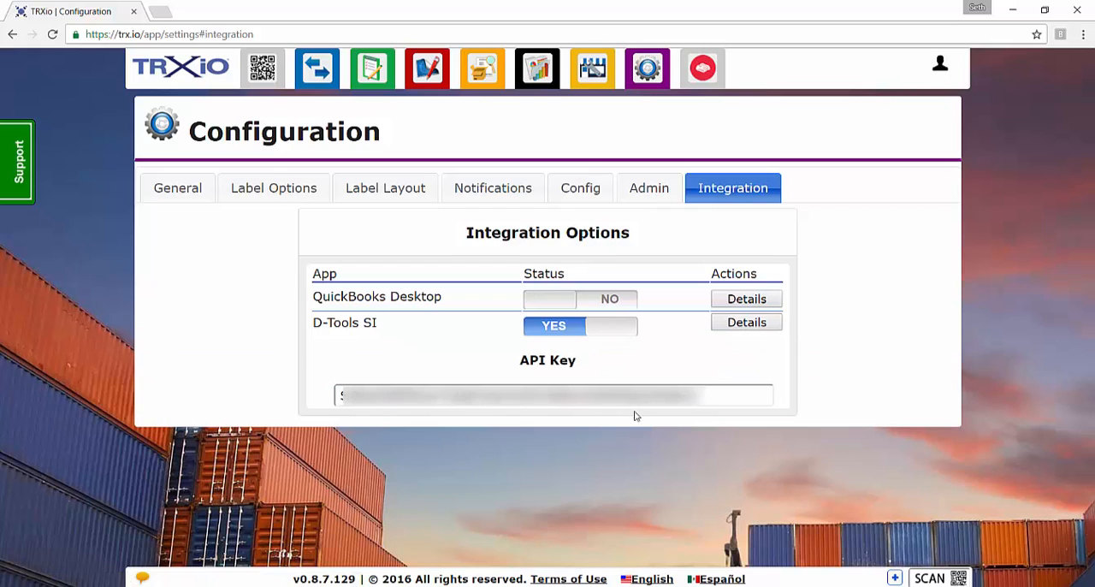
left_click(551, 394)
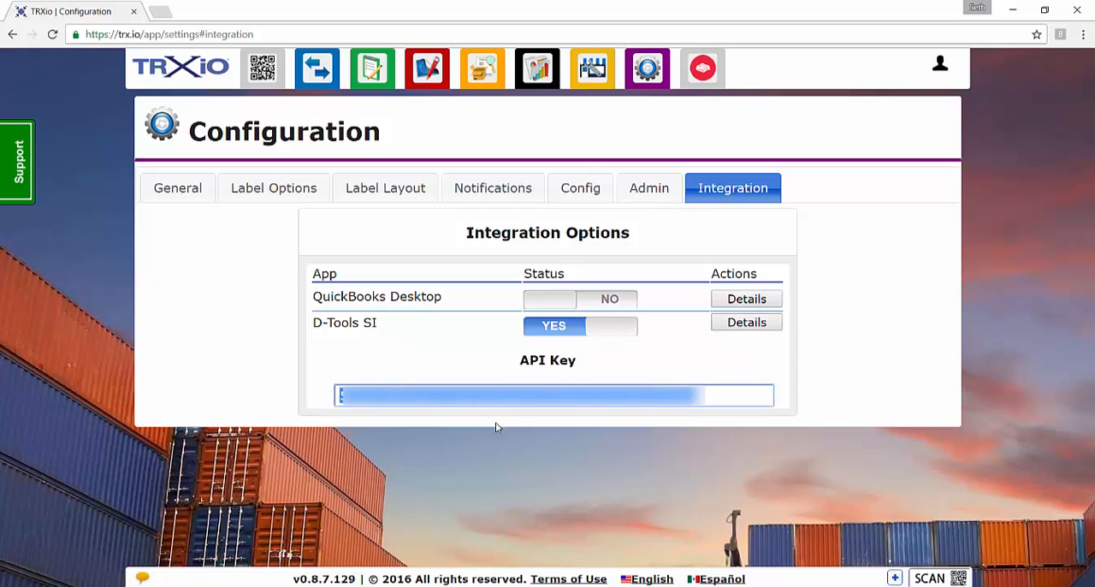
mouse_move(510, 438)
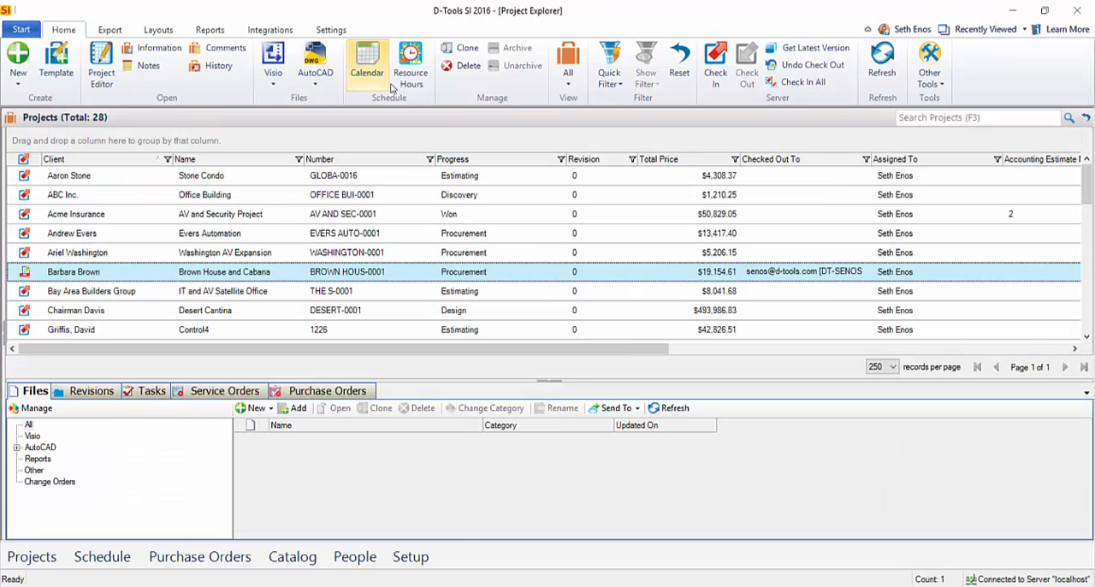
mouse_move(230, 277)
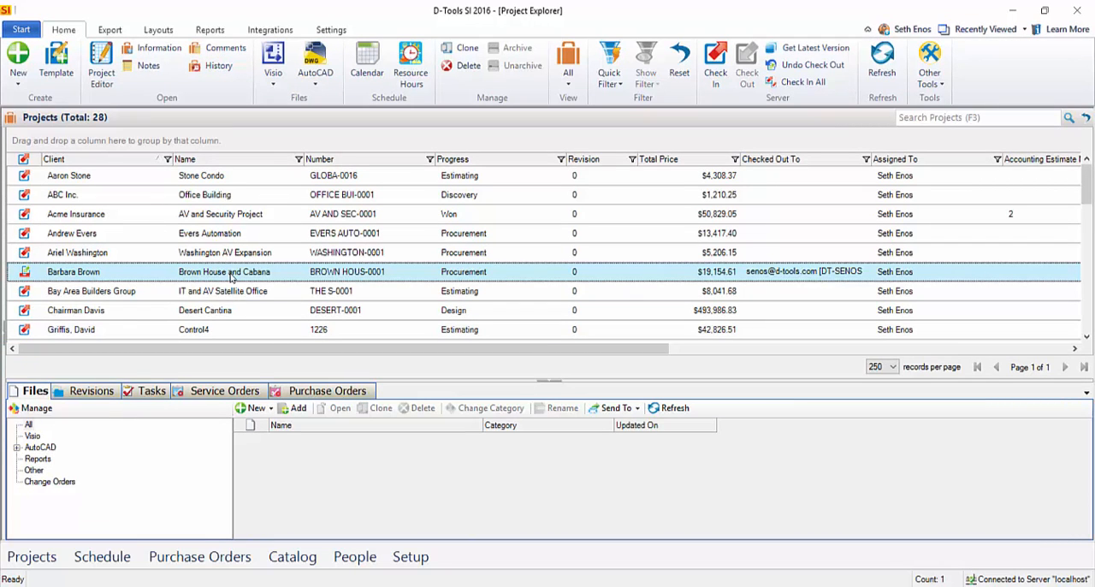
mouse_move(322, 274)
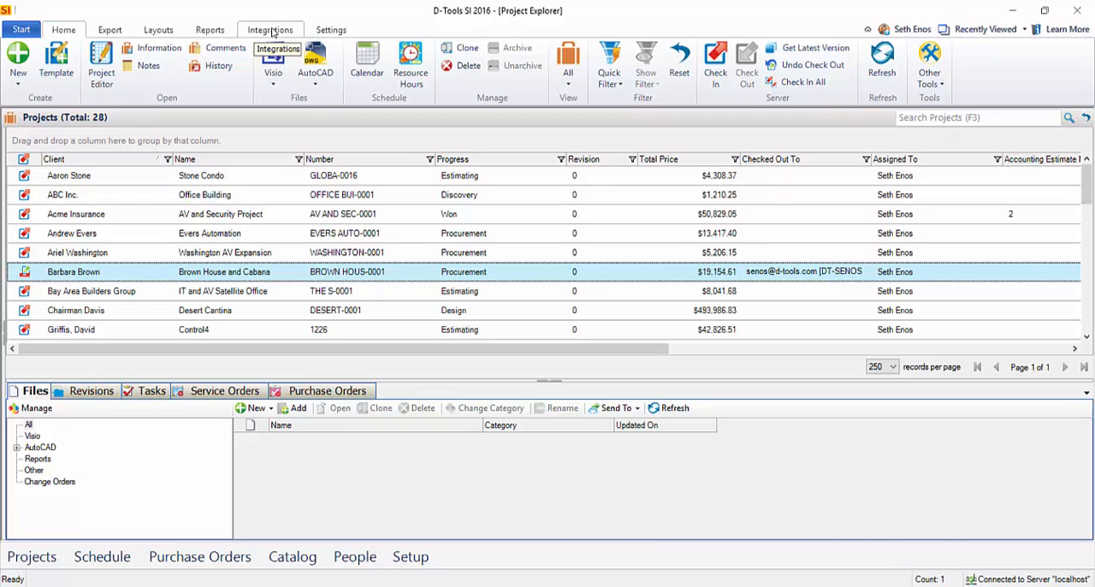
Export the Brown House and Cabana project to the TRXio integration and confirm success.
left_click(270, 29)
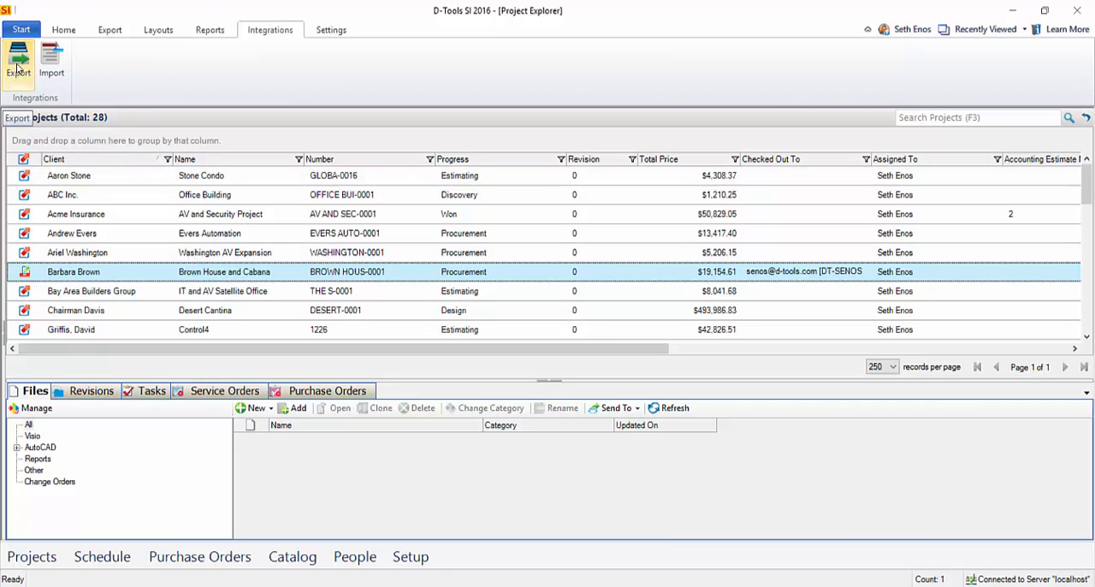
left_click(18, 65)
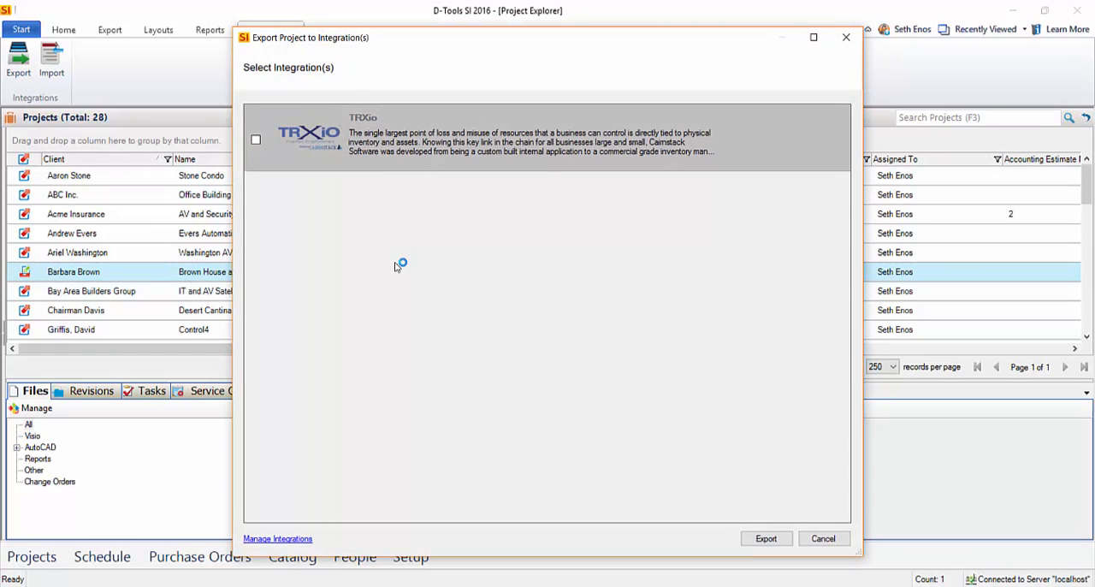
mouse_move(401, 269)
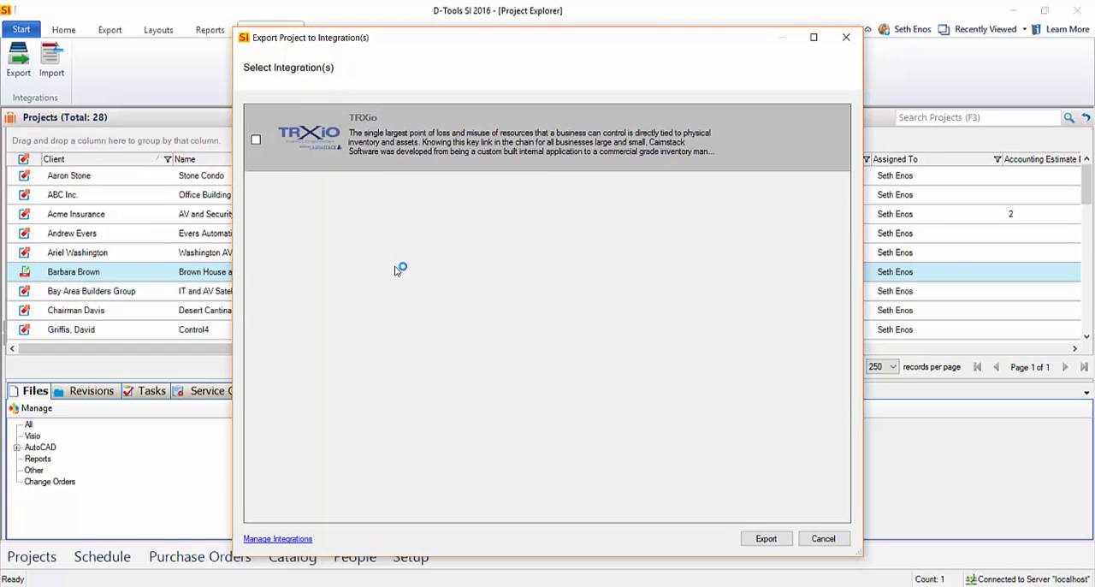
left_click(255, 141)
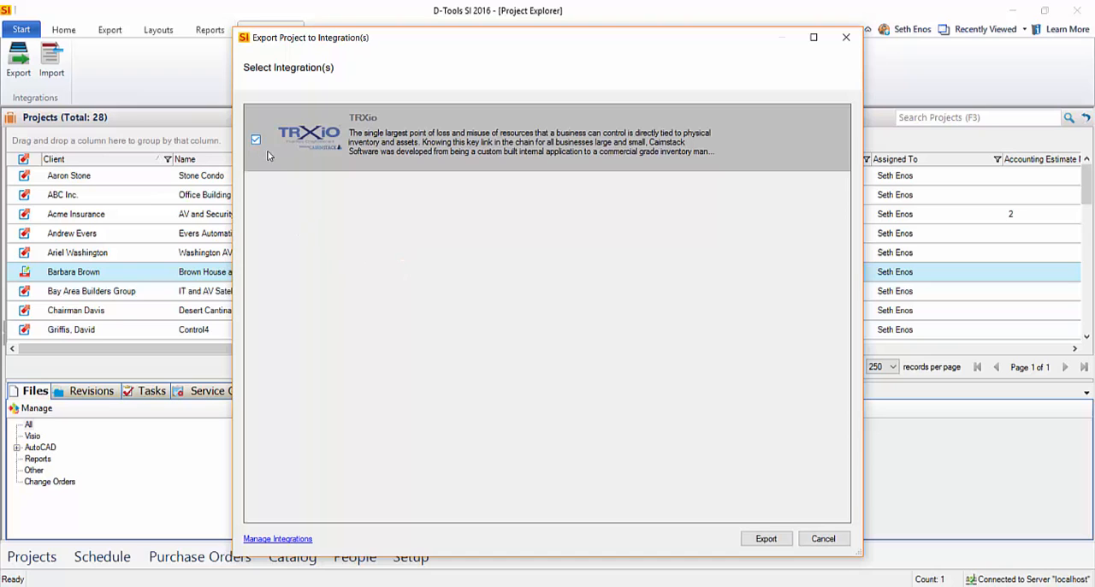
left_click(765, 538)
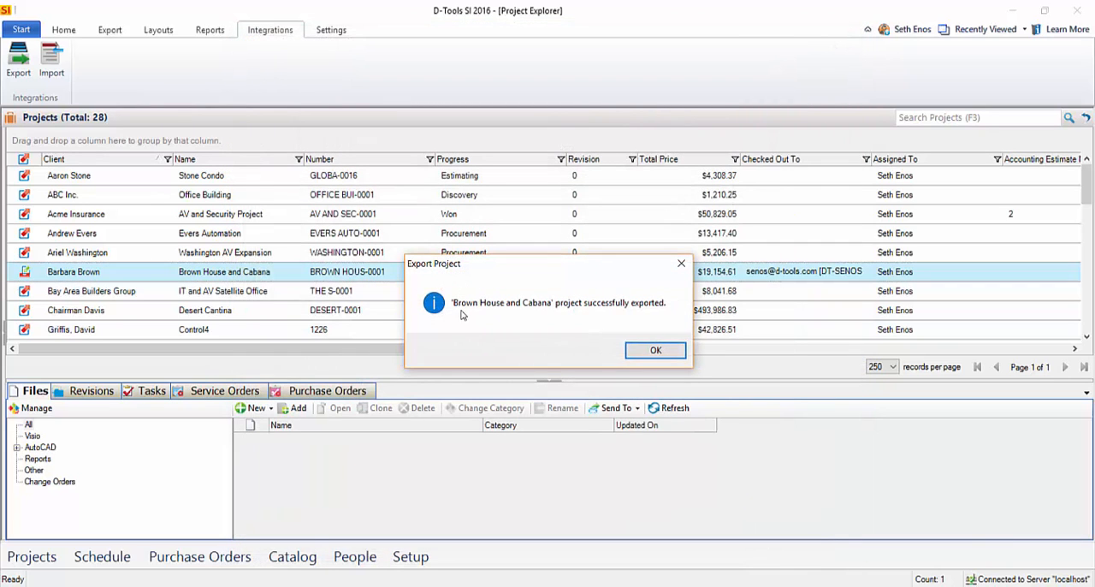
mouse_move(534, 324)
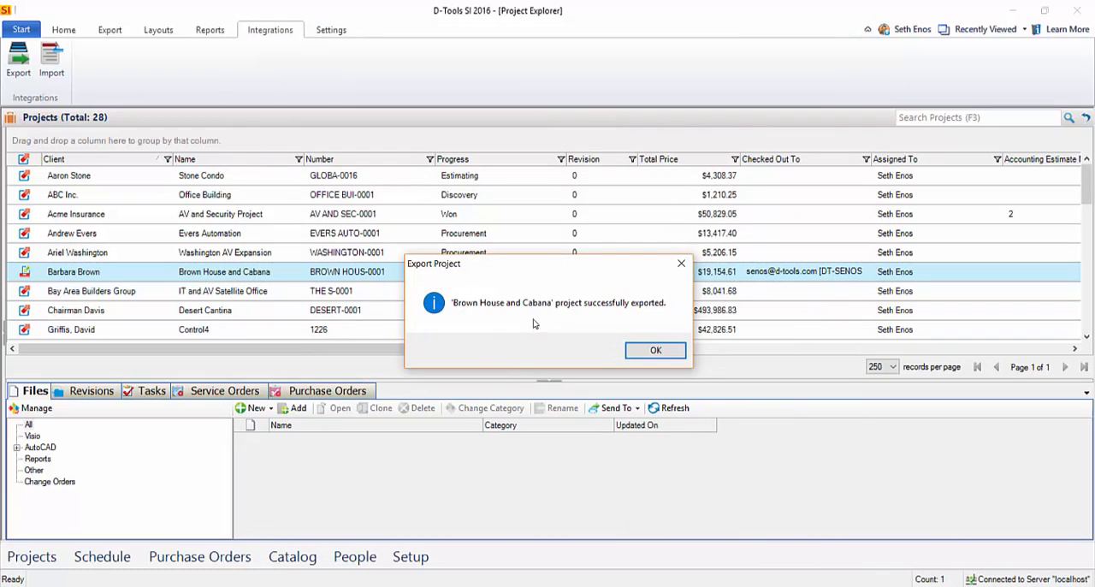
mouse_move(524, 287)
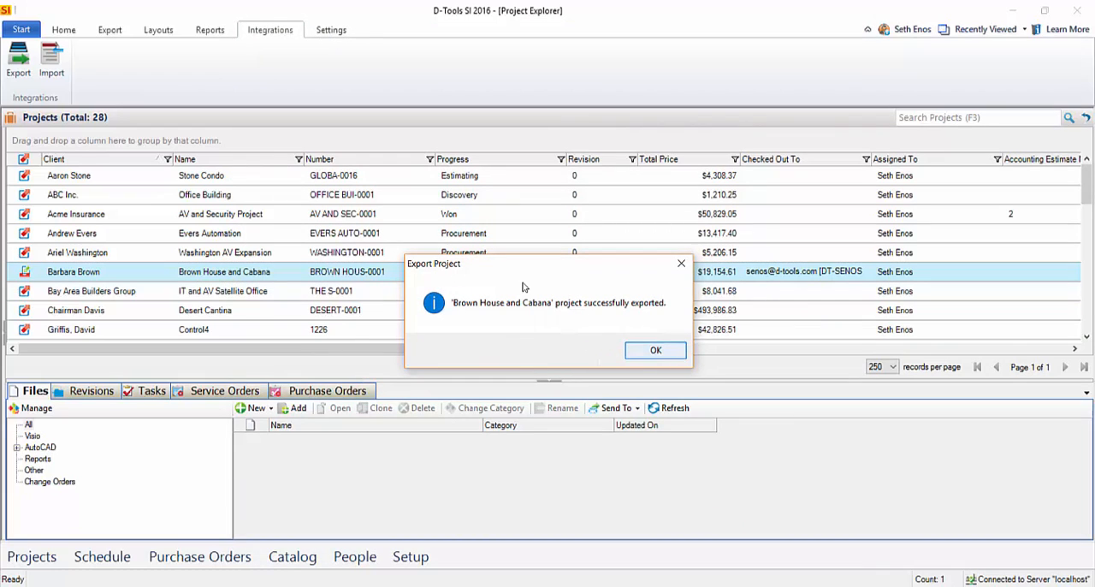
left_click(656, 349)
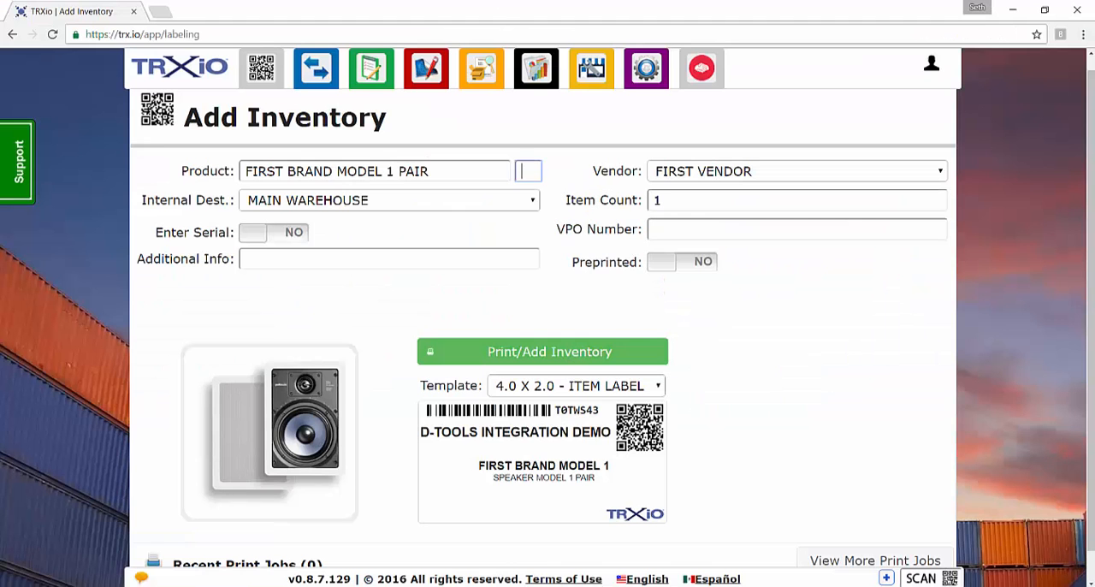
mouse_move(495, 294)
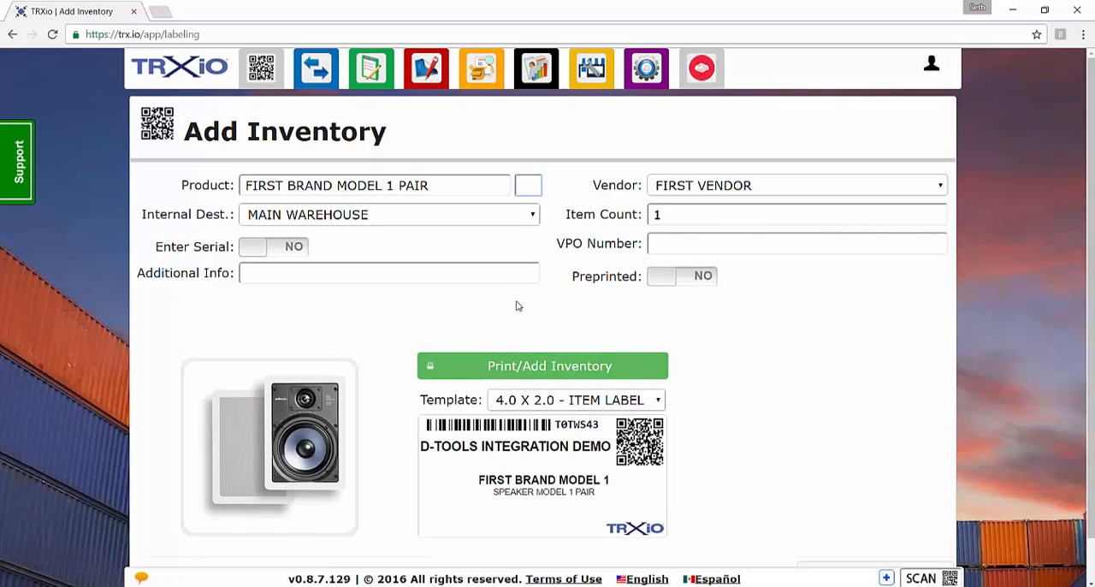
Start the D-Tools import of Brown House and Cabana from the TRAXio Projects menu.
left_click(424, 68)
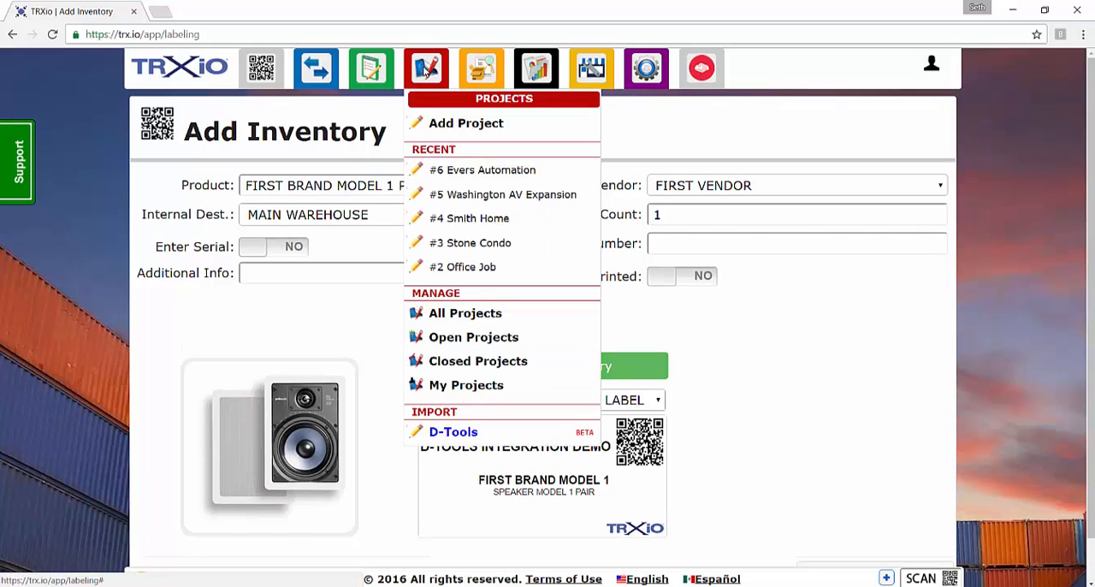
mouse_move(453, 431)
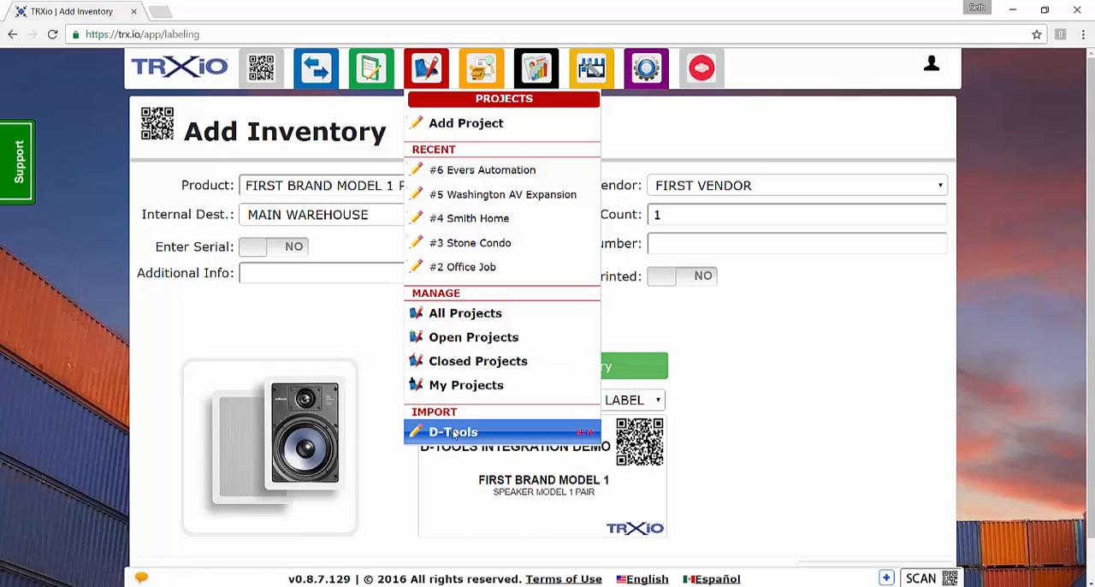
left_click(451, 432)
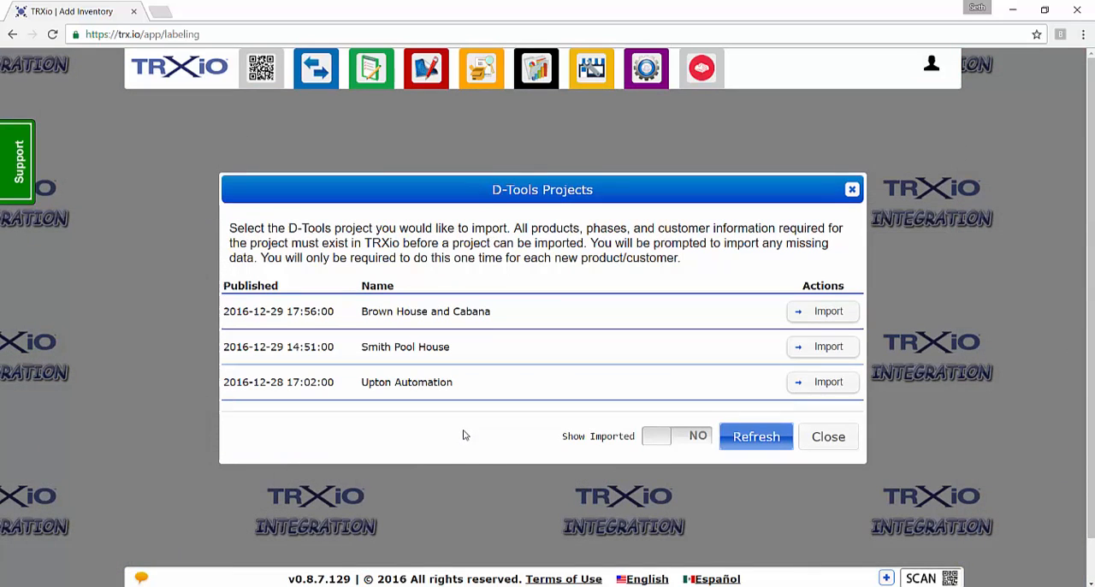
mouse_move(493, 440)
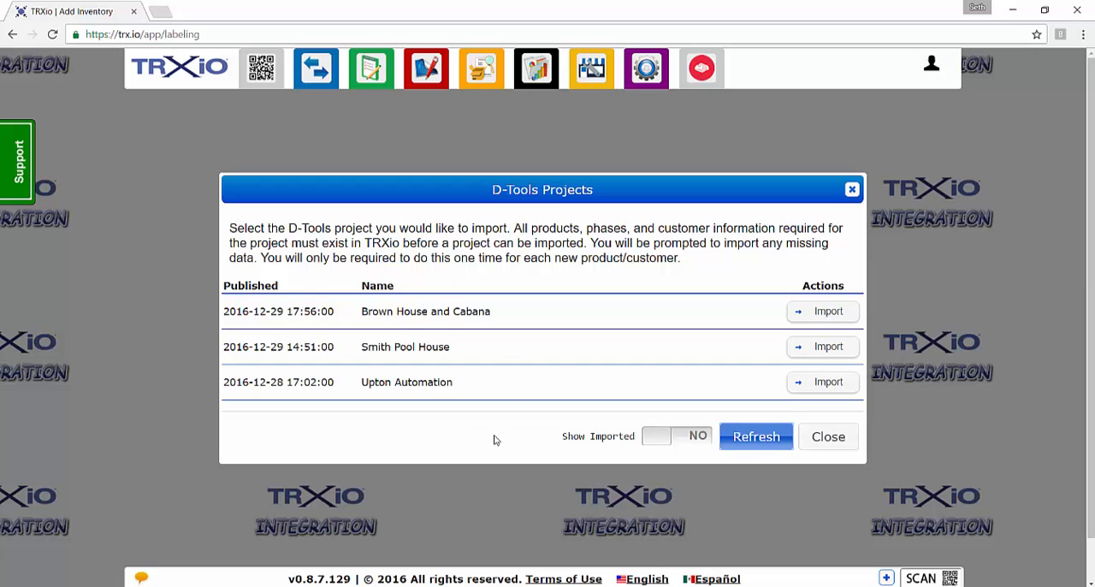
mouse_move(659, 335)
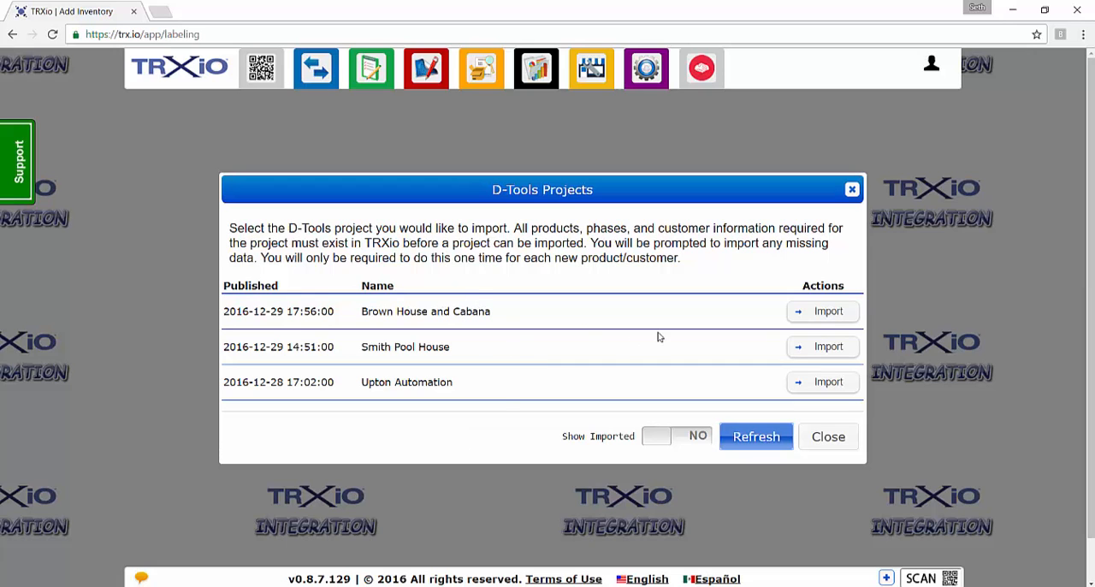
left_click(822, 312)
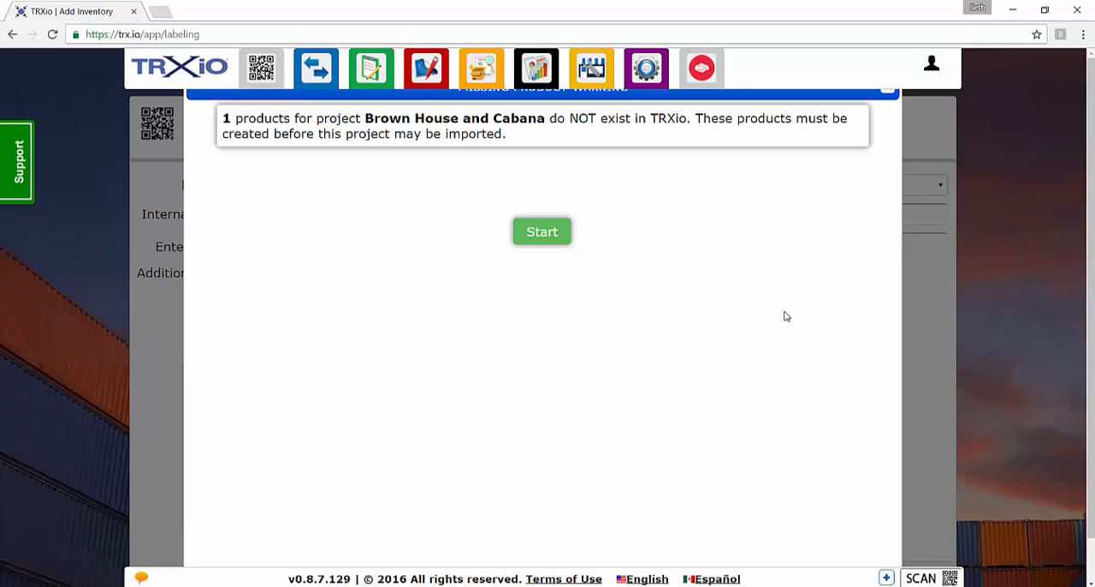
Add the missing Screen Innovations fixed screen product with Packaging 'Single'.
left_click(541, 231)
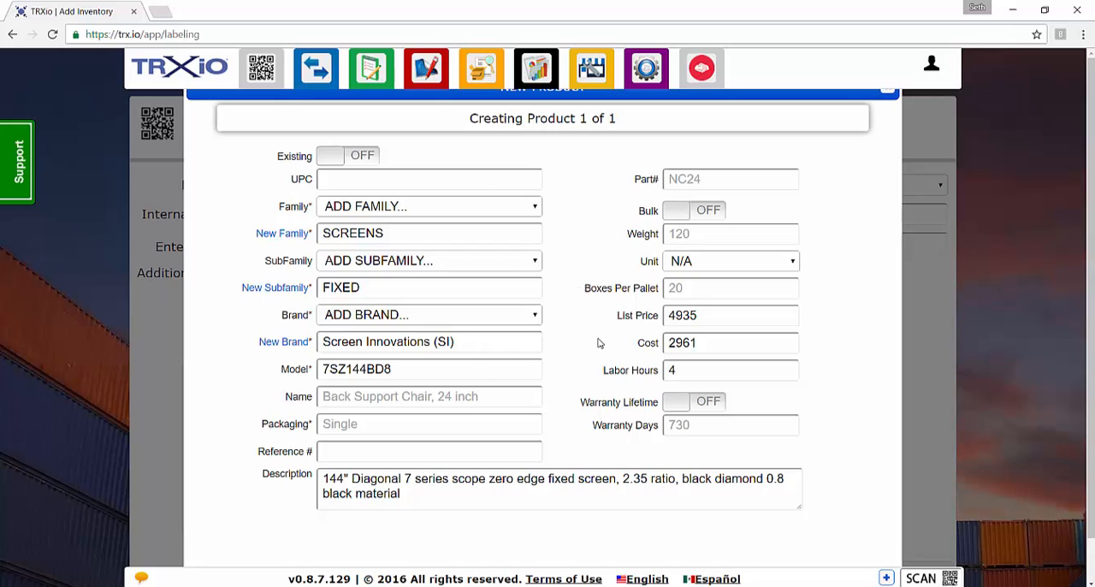
mouse_move(596, 321)
type("S")
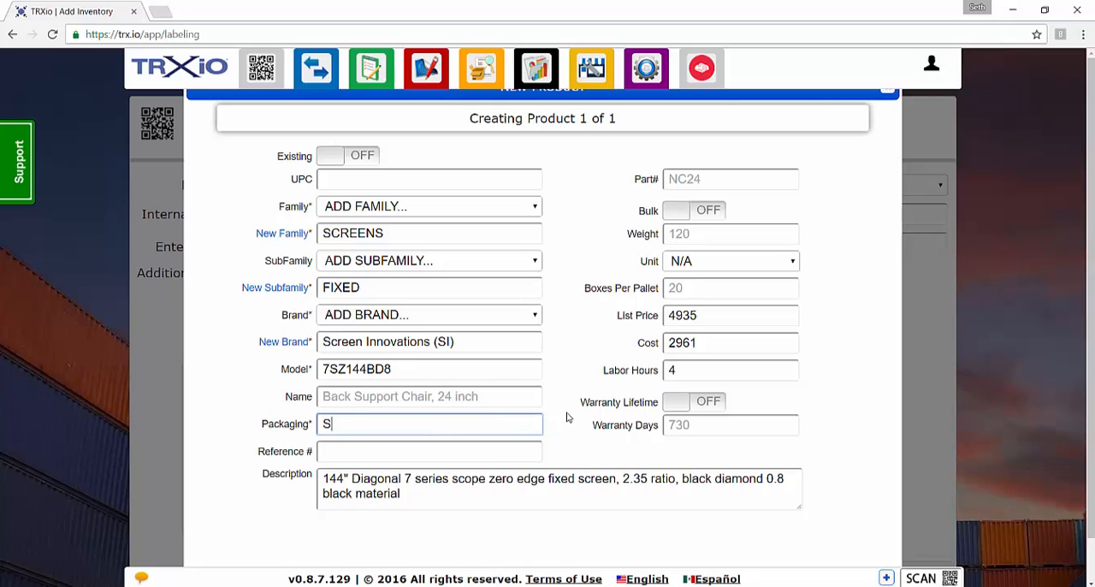
type("ingle")
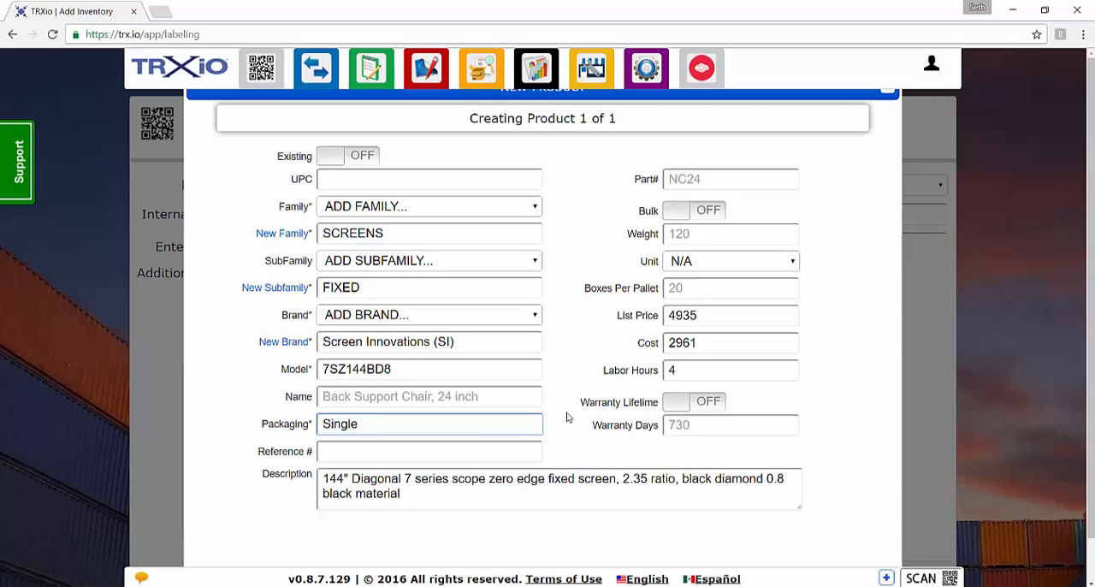
scroll("down", 3)
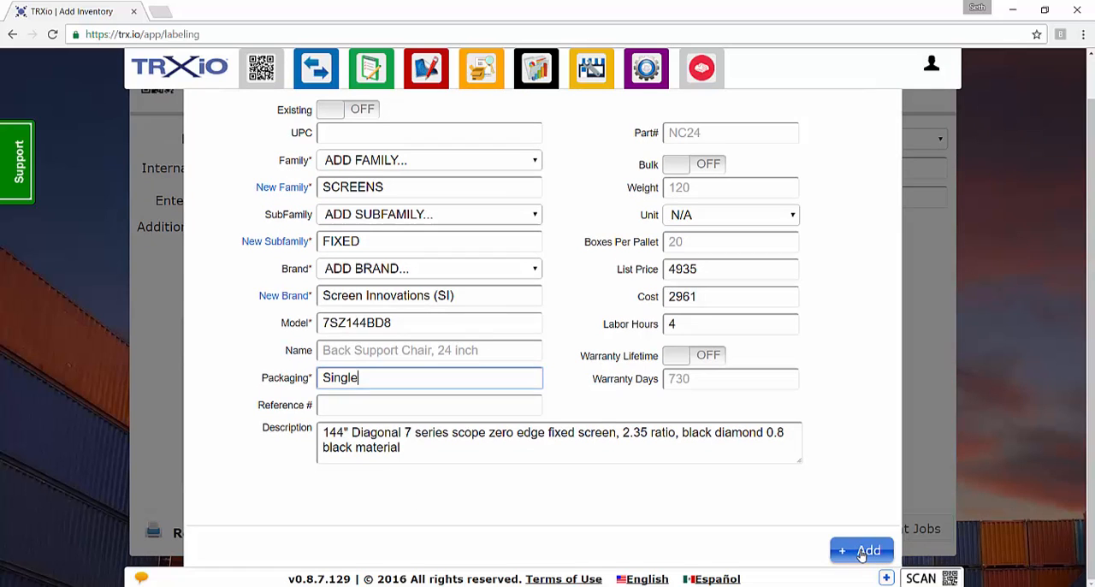
left_click(861, 551)
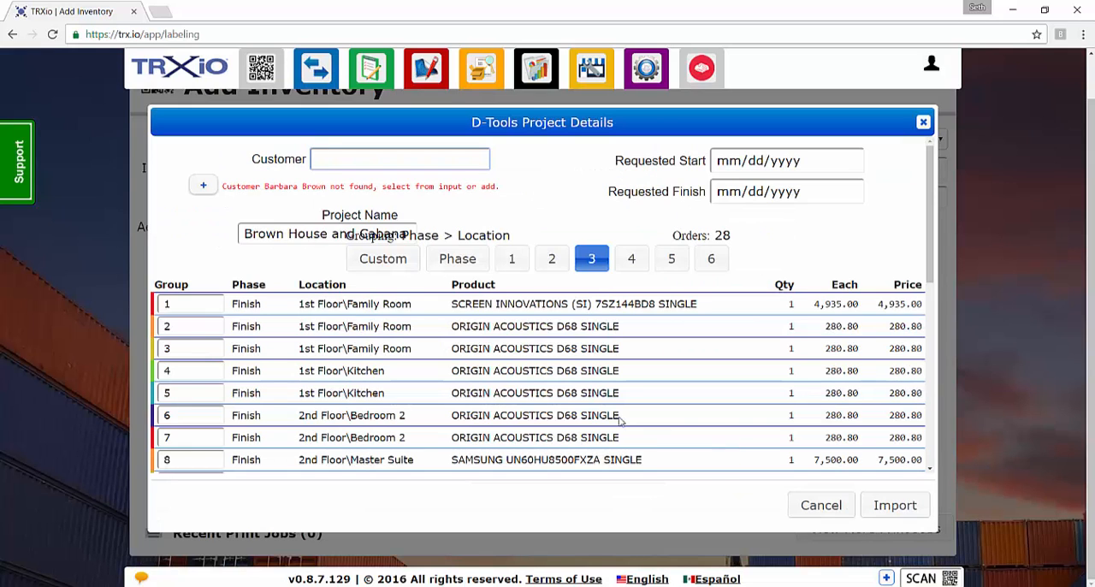
mouse_move(284, 182)
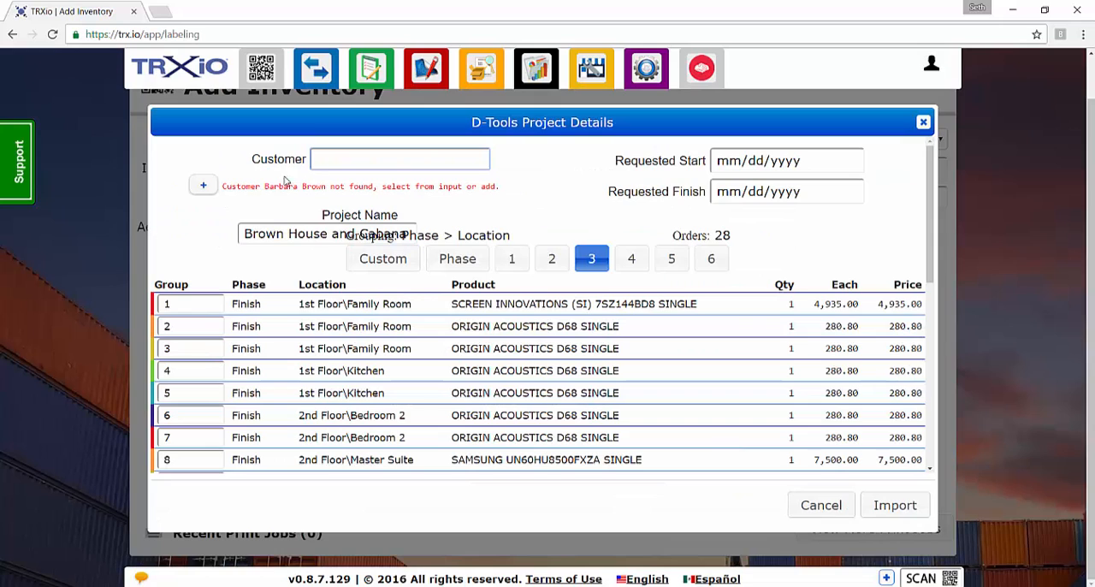
mouse_move(305, 205)
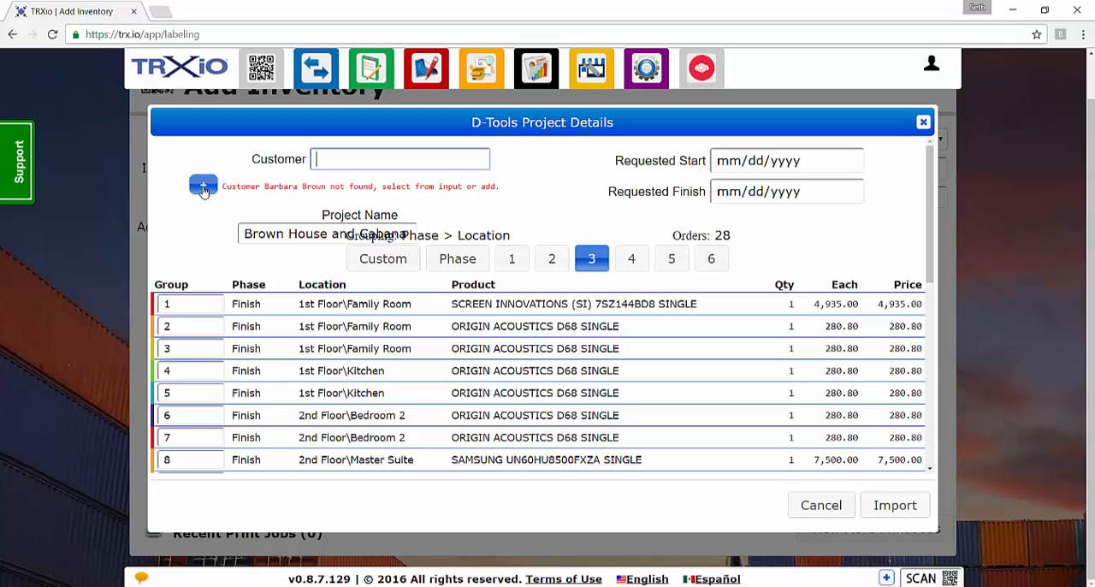
left_click(202, 185)
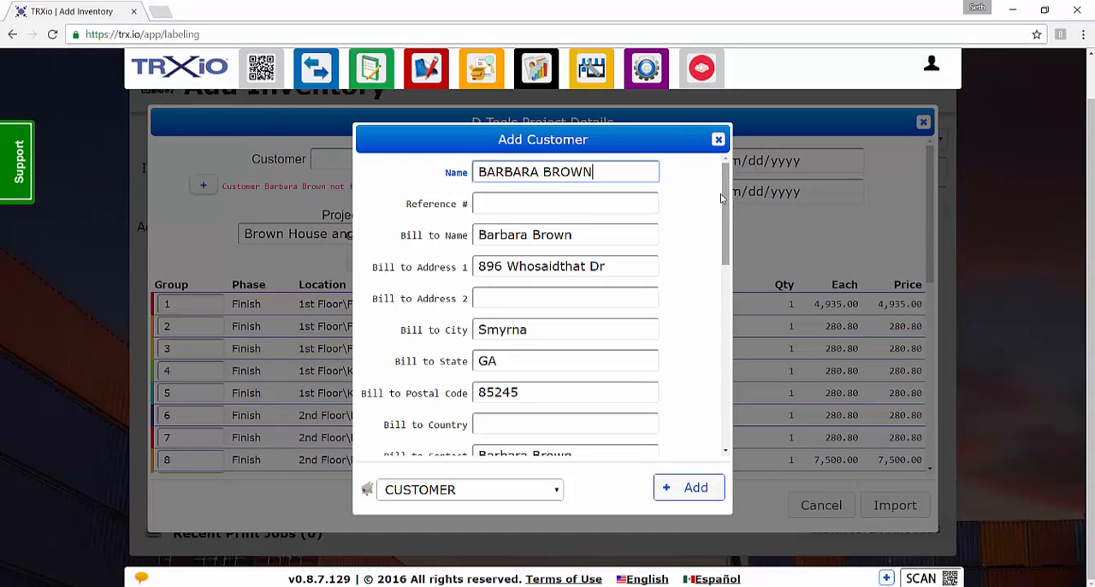
scroll("down", 3)
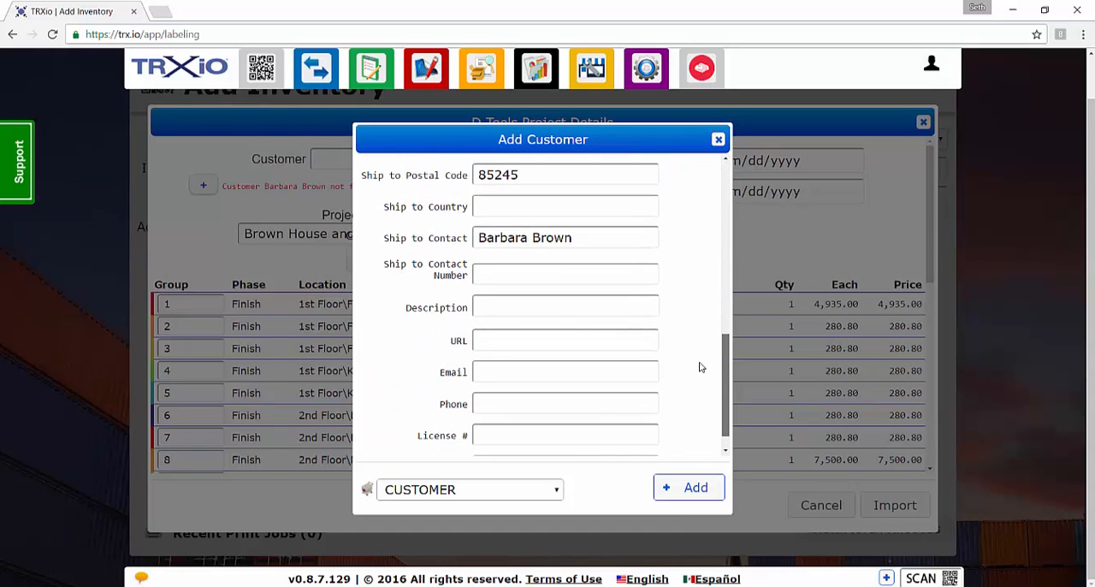
scroll("up", 3)
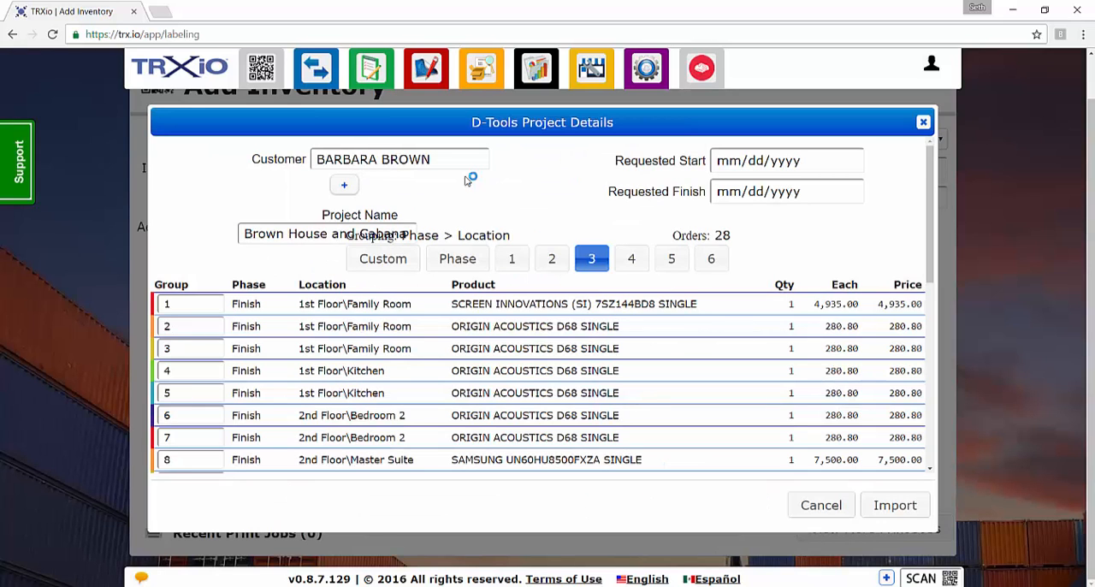
mouse_move(895, 505)
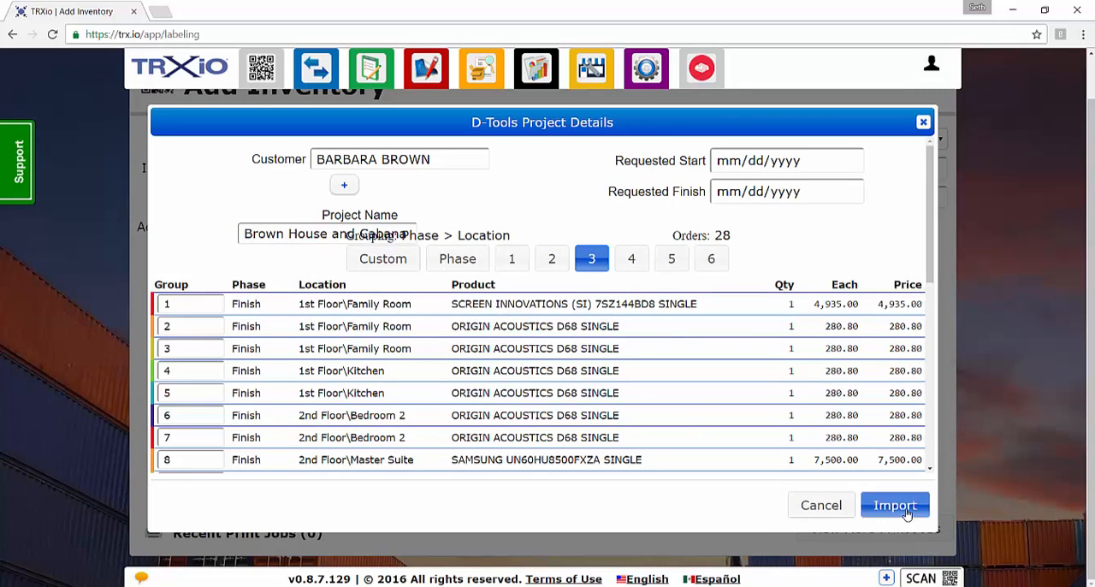
left_click(895, 505)
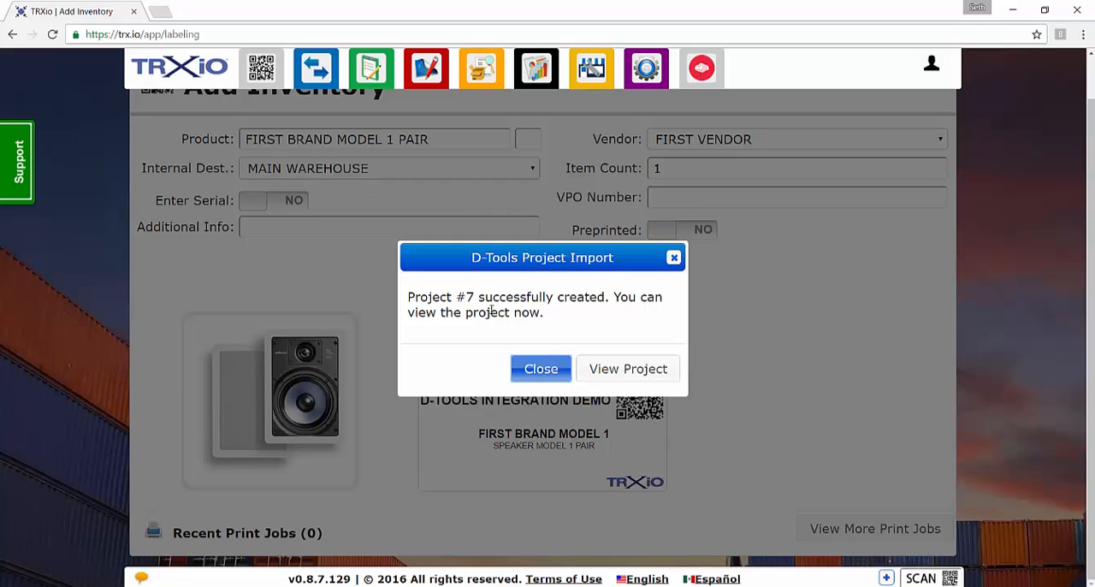
mouse_move(626, 368)
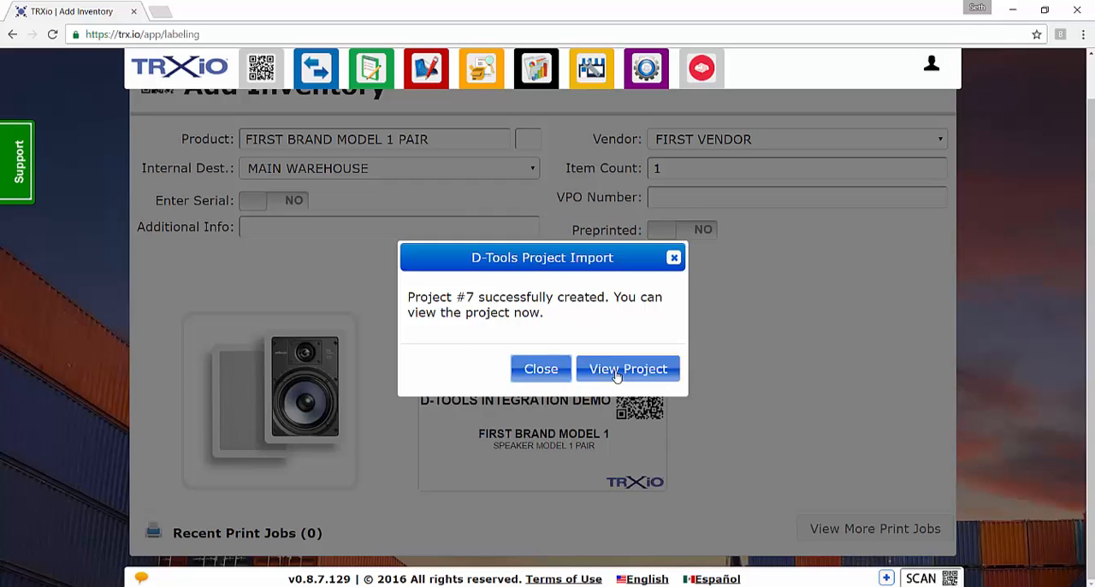
View the newly created Project #7 Brown House and Cabana for editing.
left_click(628, 370)
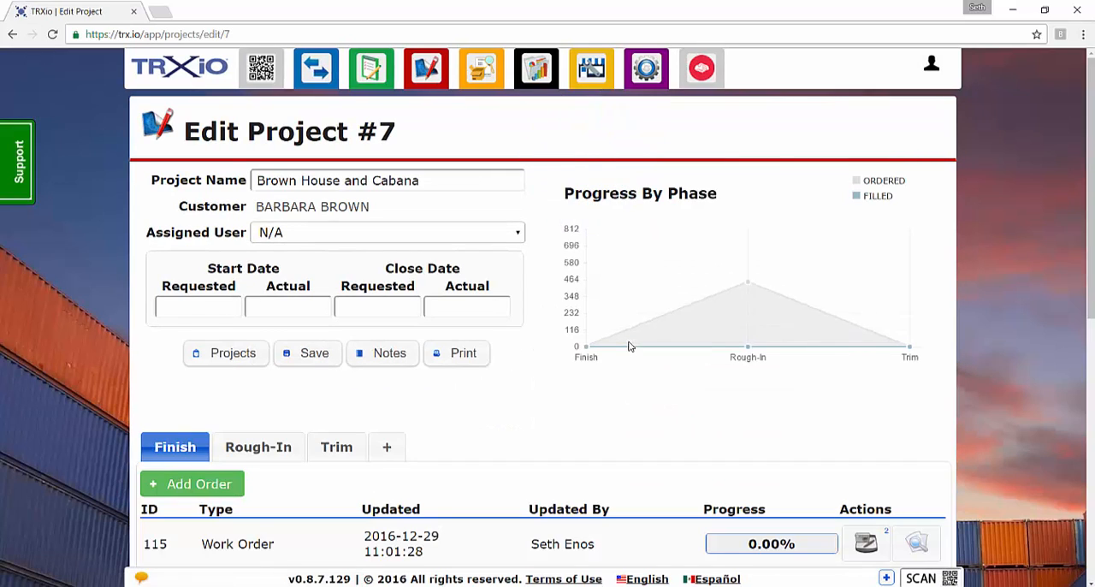
mouse_move(551, 325)
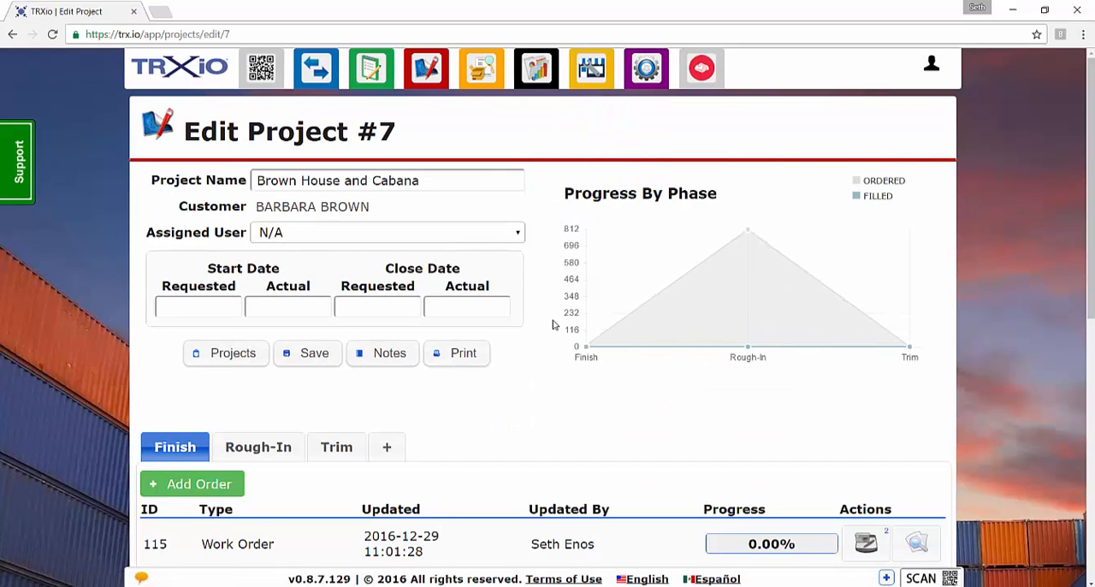